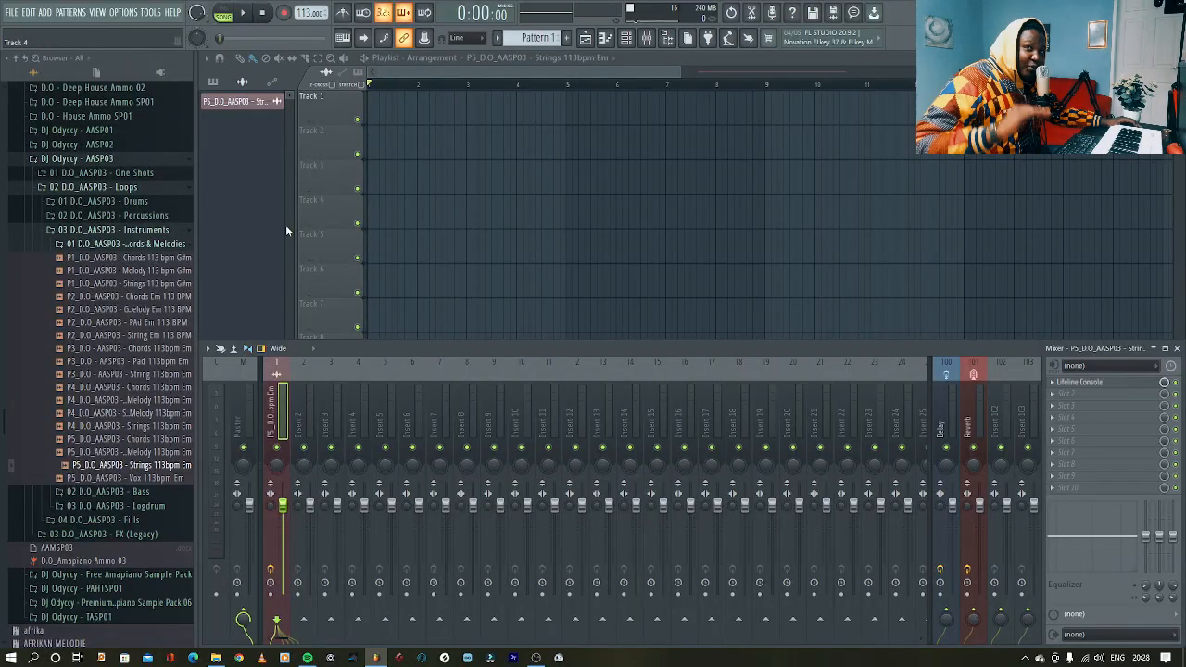
Drag the 'P5_D.O_AASP03 - Strings 113bpm Em' loop from the Browser onto Track 1
left_click_drag(130, 464, 454, 98)
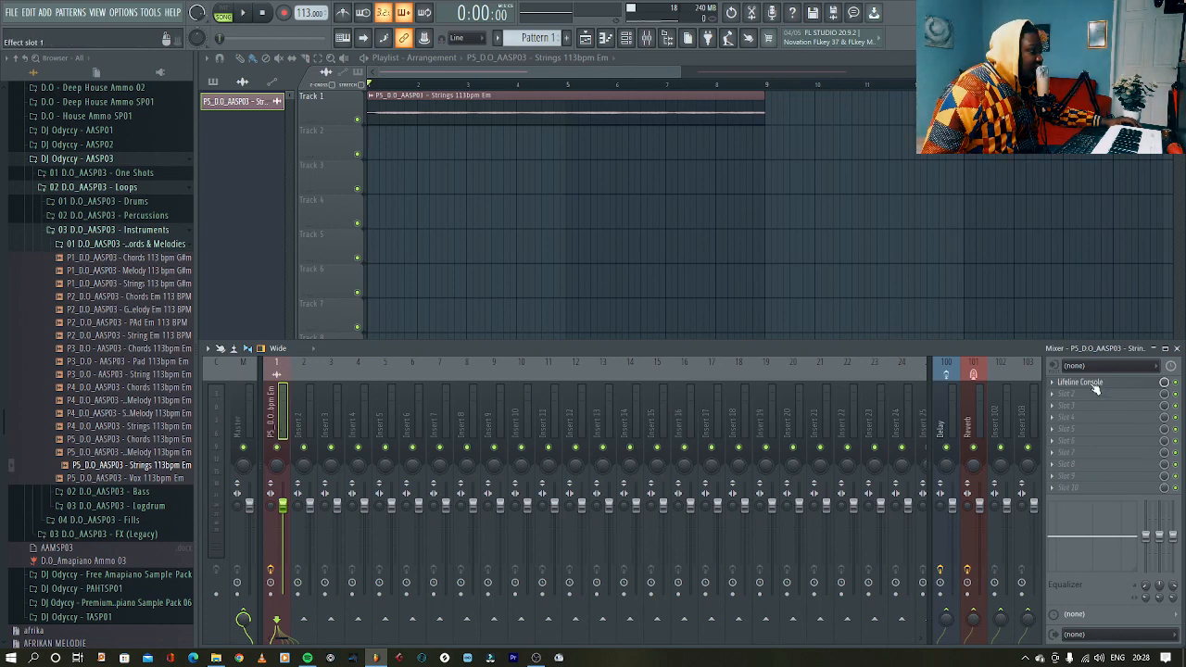
Open Lifeline Console from its mixer slot and raise the Dirty EQ High knob
left_click(1103, 382)
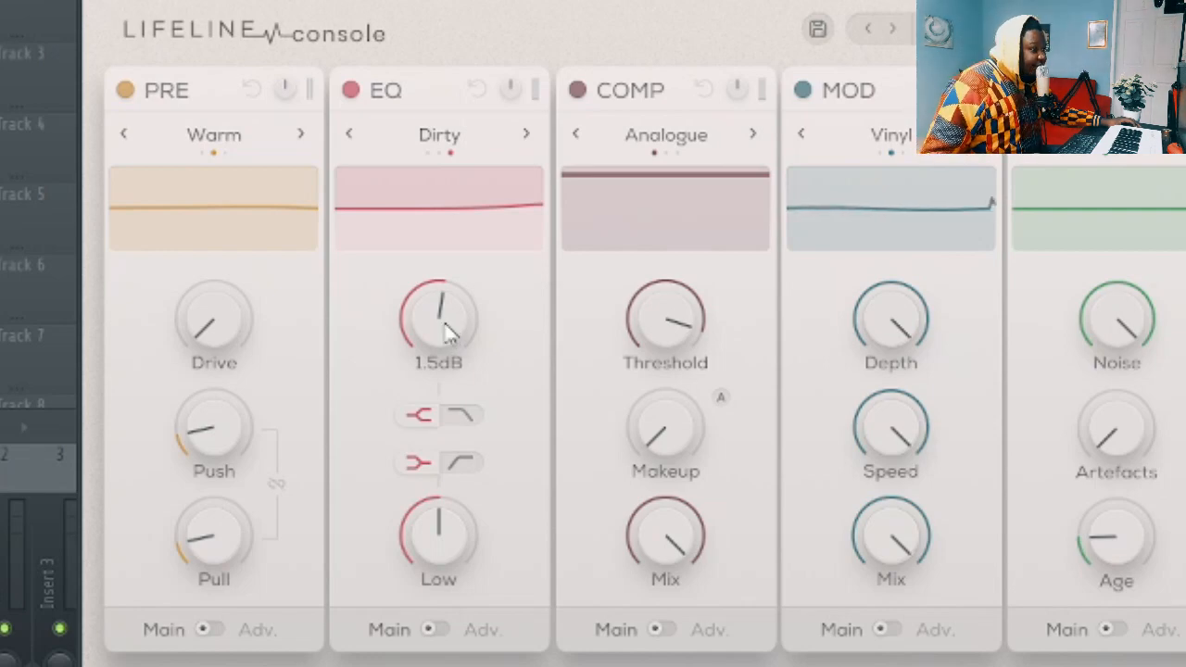
left_click_drag(438, 324, 463, 301)
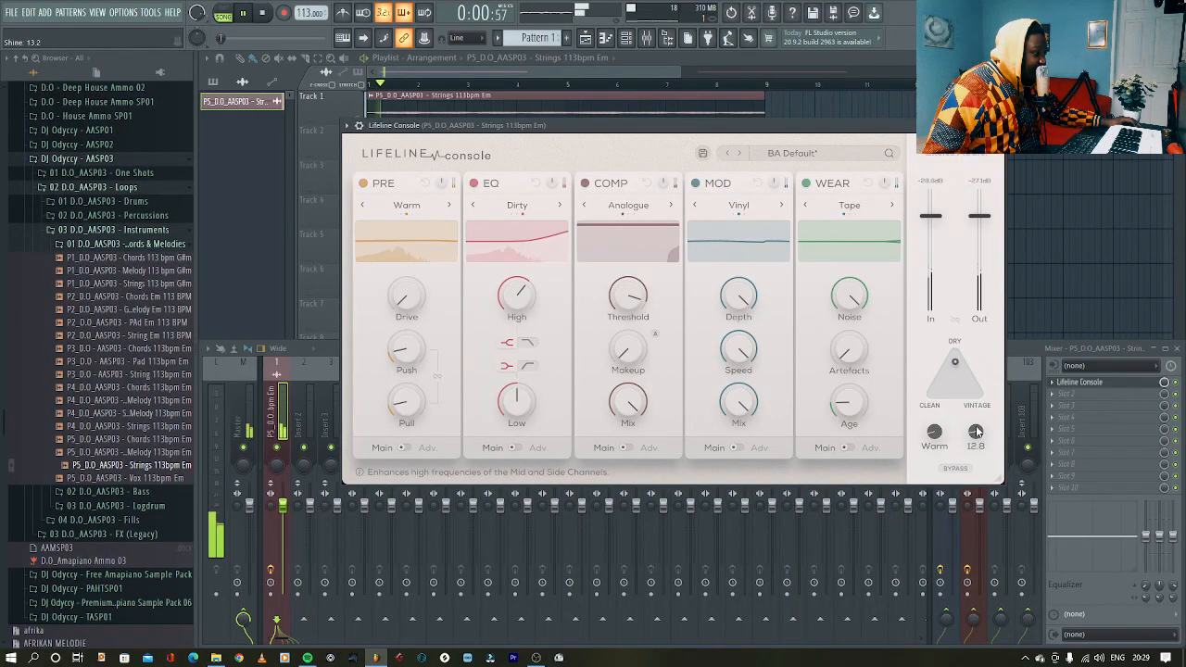
Turn up the Shine knob in Lifeline Console
left_click_drag(976, 432, 976, 408)
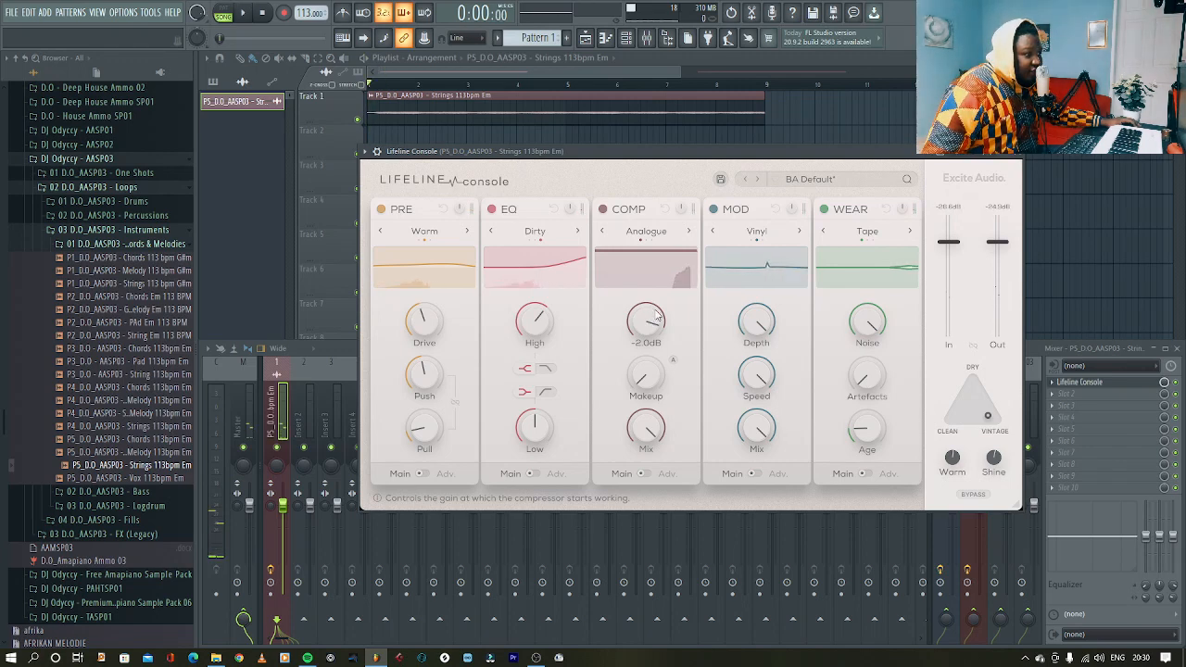
Lower the COMP threshold and raise makeup gain to about 3.7 dB
left_click_drag(646, 319, 646, 326)
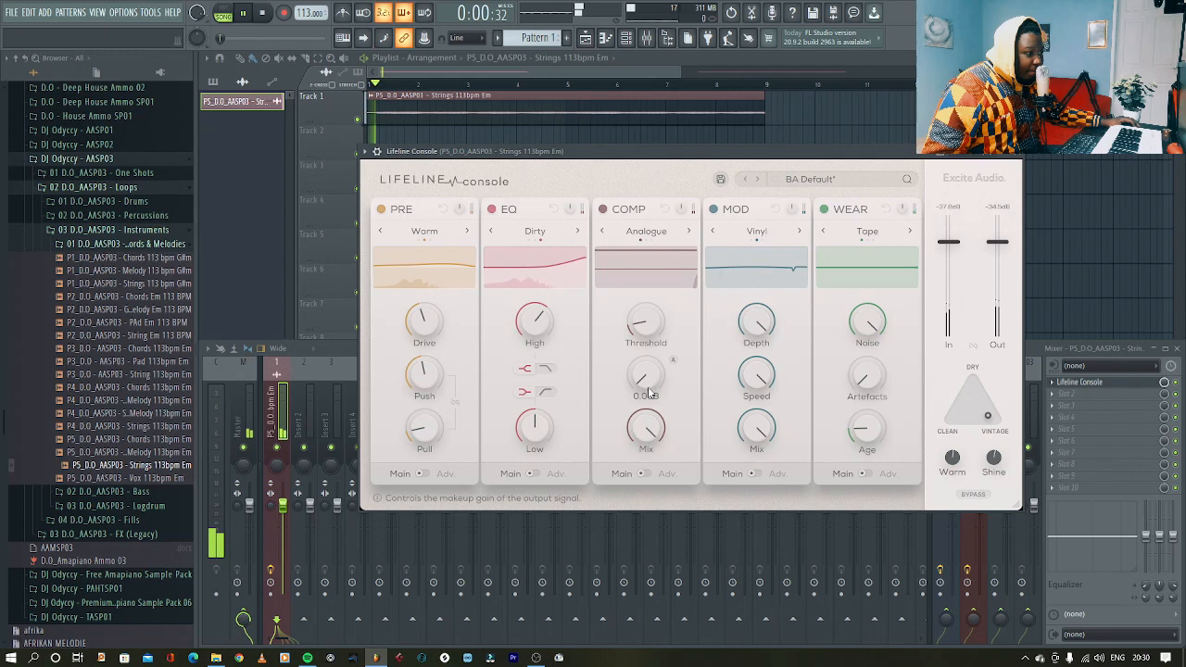
left_click_drag(646, 375, 649, 366)
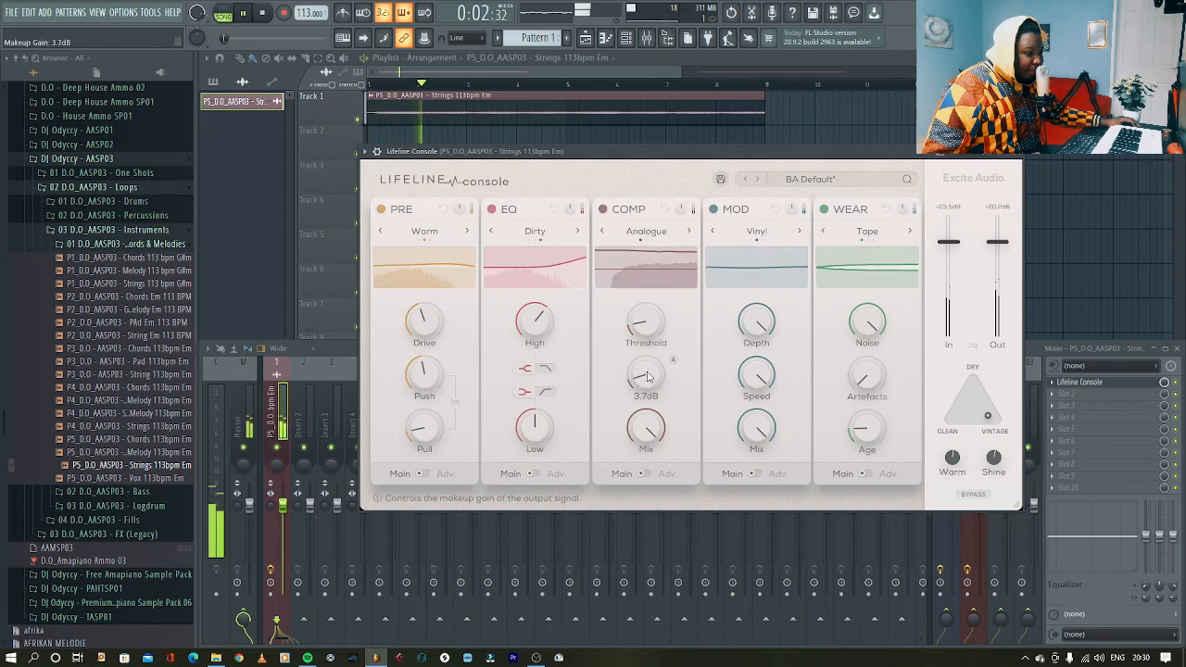
left_click_drag(646, 376, 646, 367)
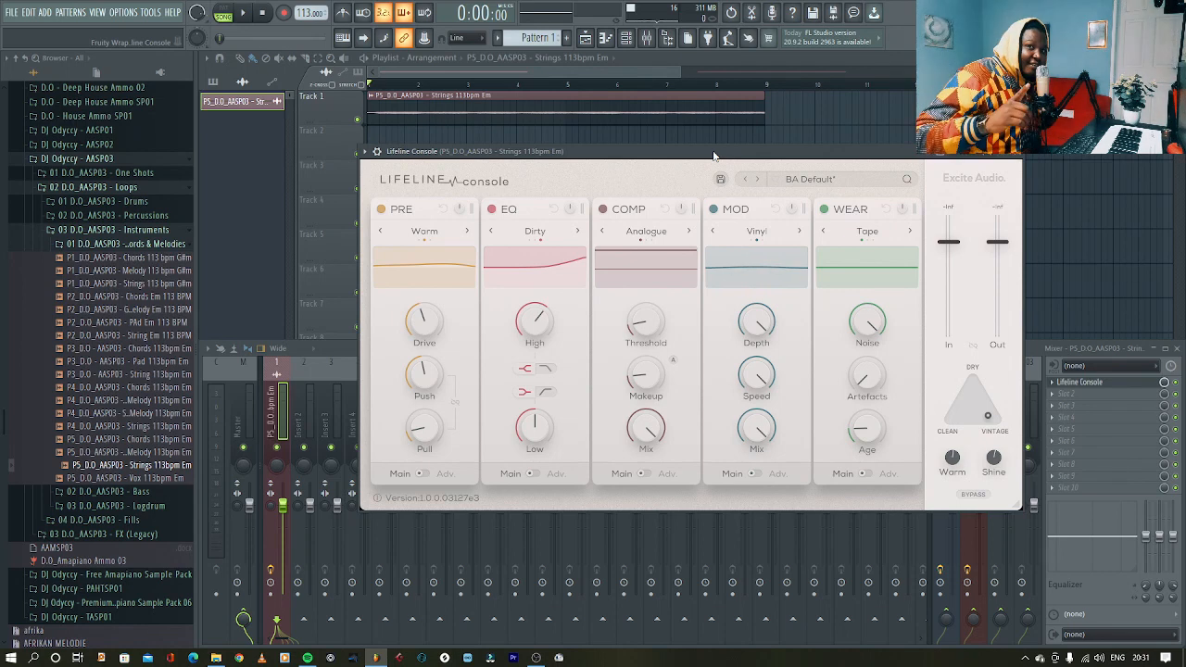
Play back the strings loop through the Lifeline Console settings
left_click(243, 13)
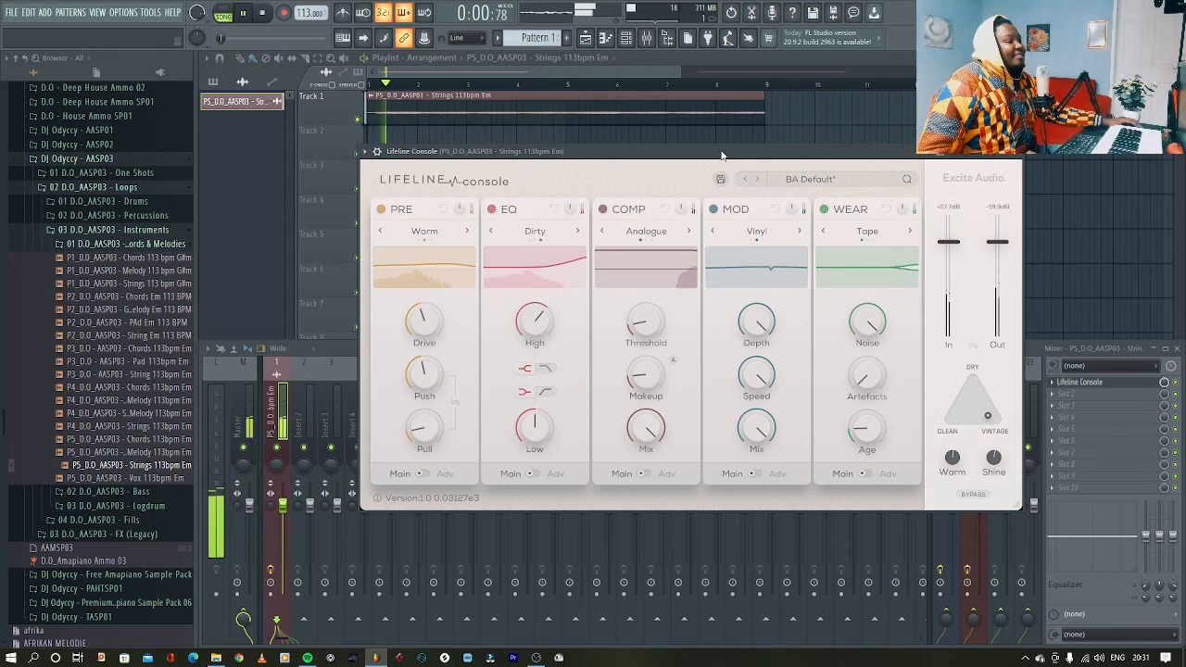